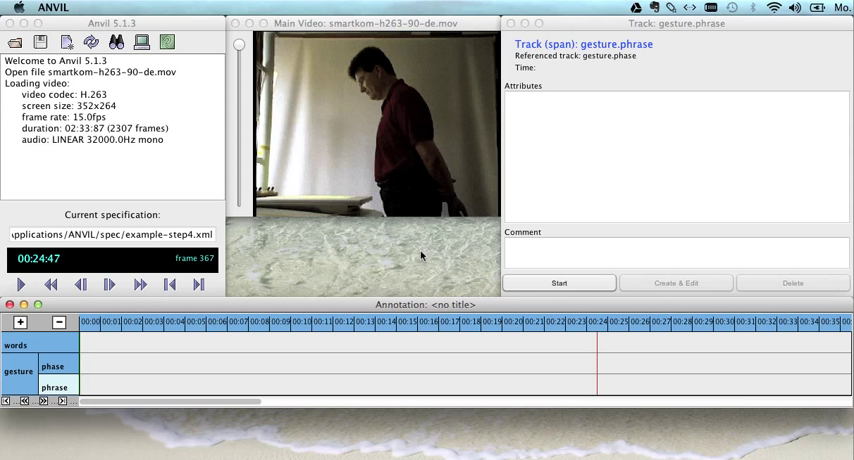
mouse_move(420, 256)
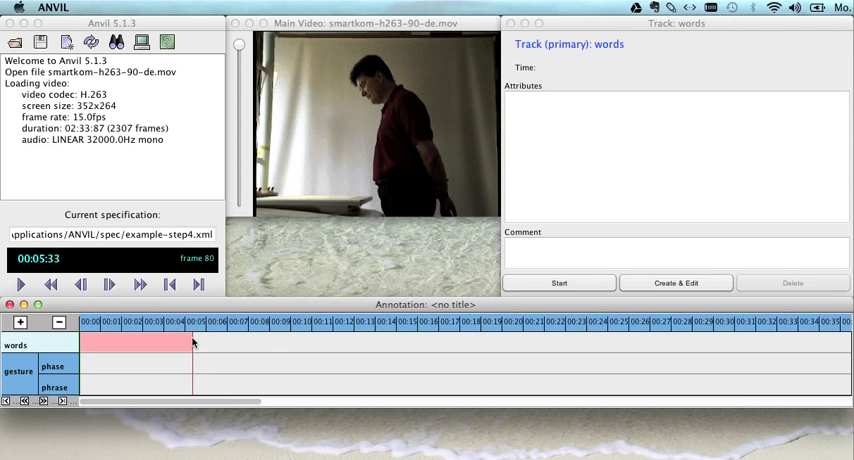
Stretch the pending words element from the video start to about five seconds.
click(181, 343)
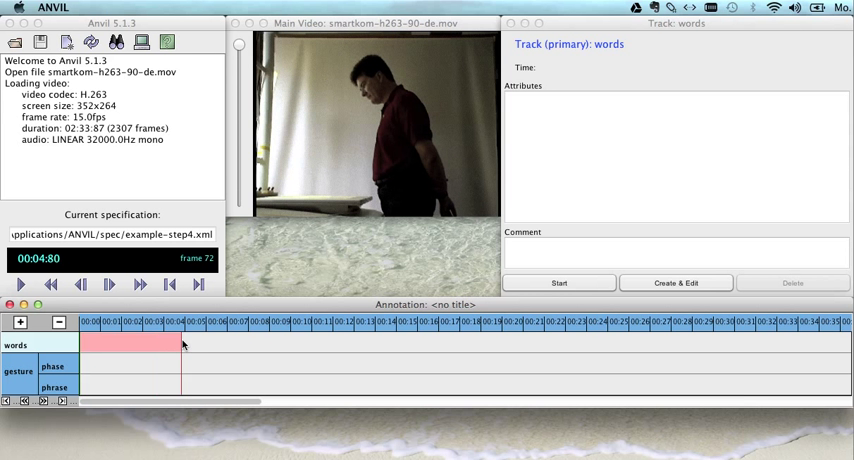
click(20, 285)
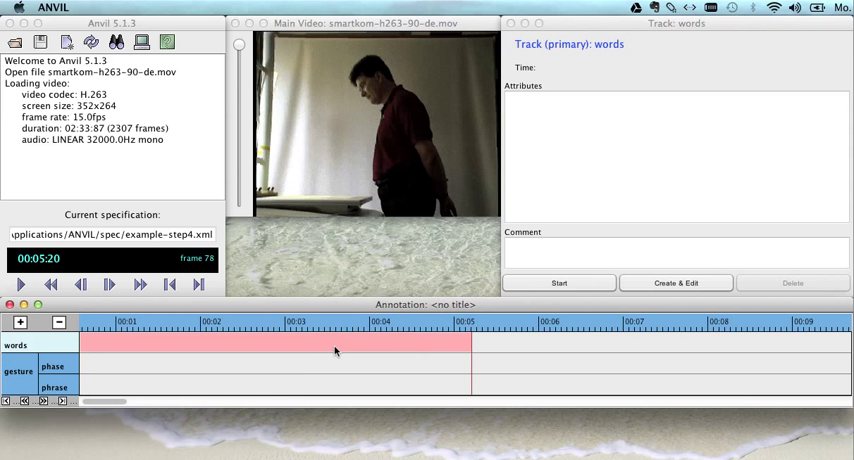
Restart the pending words element at about 2.1 seconds, ending near 3.6 seconds.
click(285, 343)
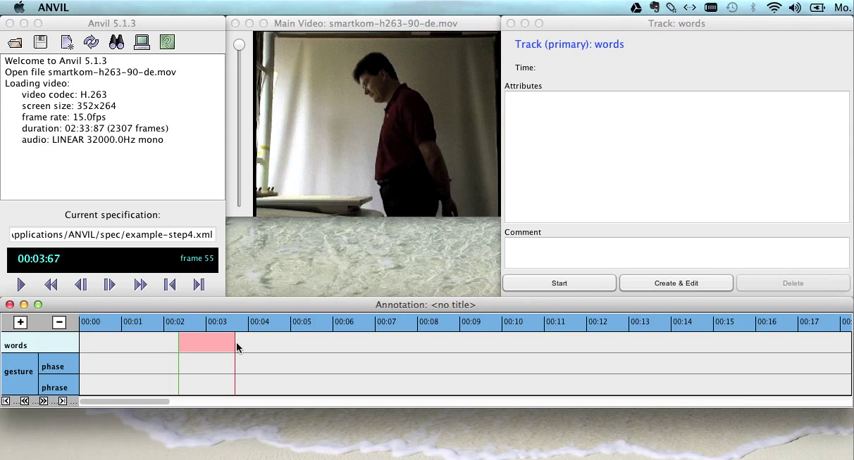
Create consecutive words elements covering about 2.1 to 10 seconds, the last awaiting its token.
right_click(205, 343)
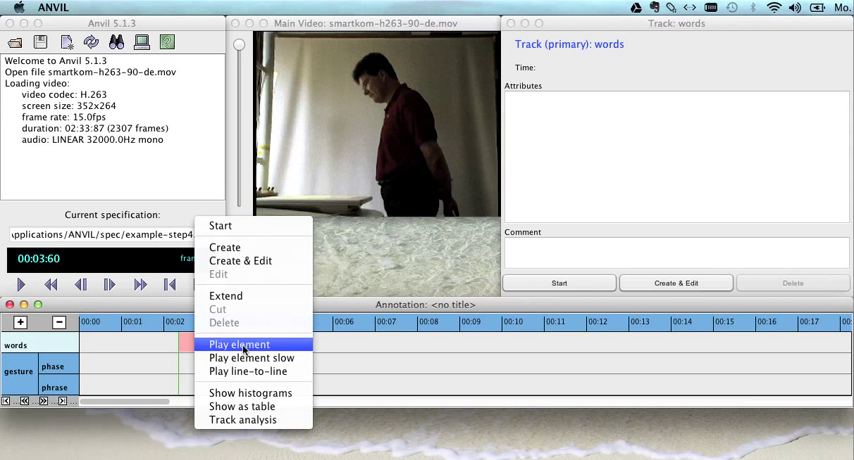
click(239, 344)
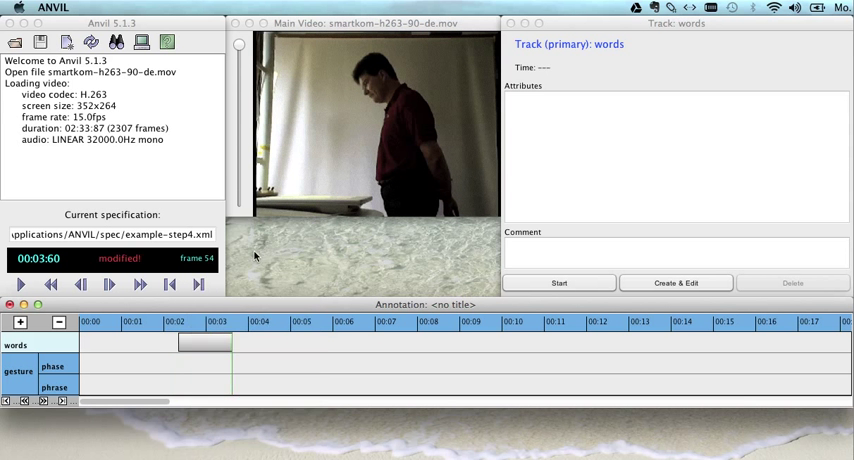
right_click(205, 343)
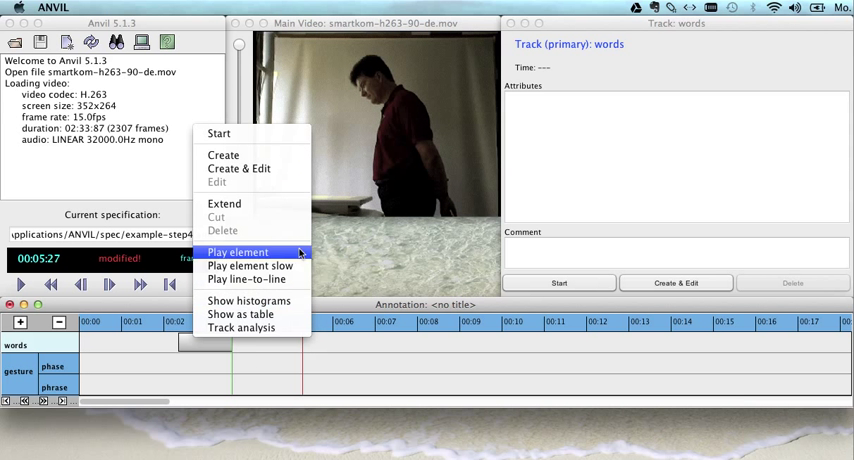
click(238, 252)
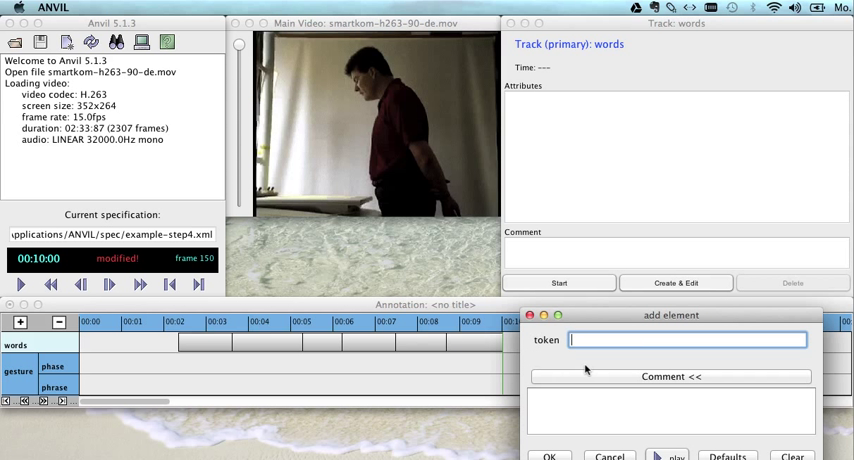
Enter the token 'sfdsfdsf' for the words element ending at 10 seconds.
text(sfdsfdsf)
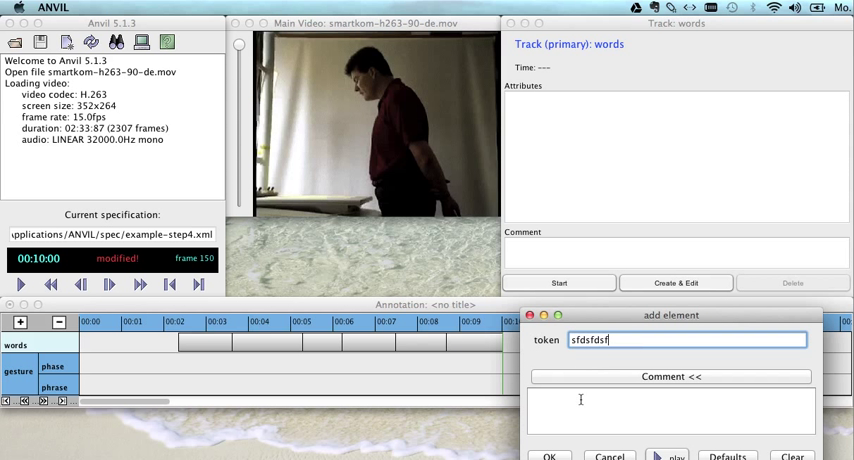
text(gjghjghj)
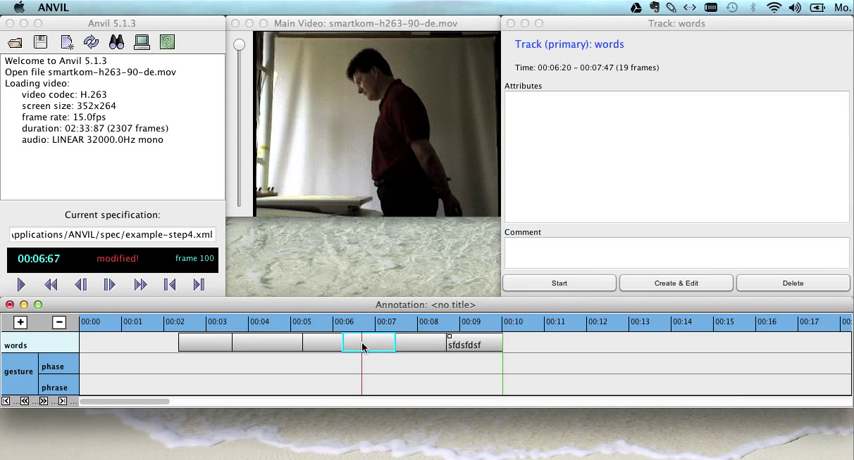
Label the 6.2–7.5 s words element 'ghjghjghj' and the preceding element 'sdfdsgdfg'.
right_click(363, 347)
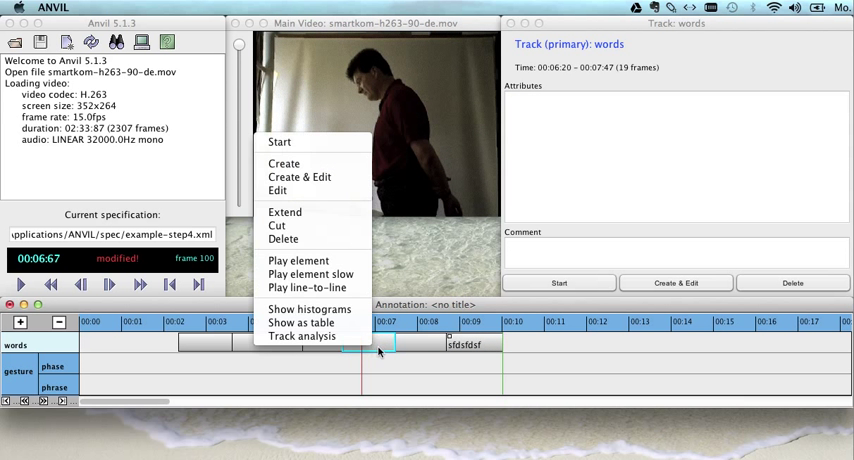
click(277, 190)
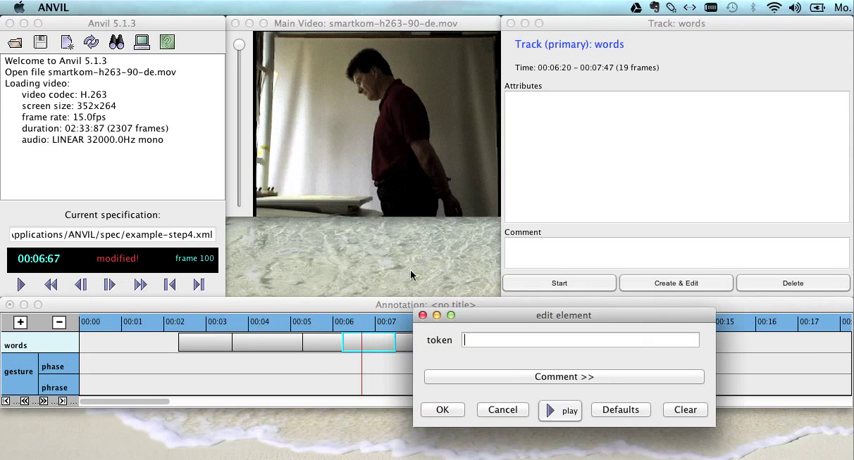
text(ghjgh)
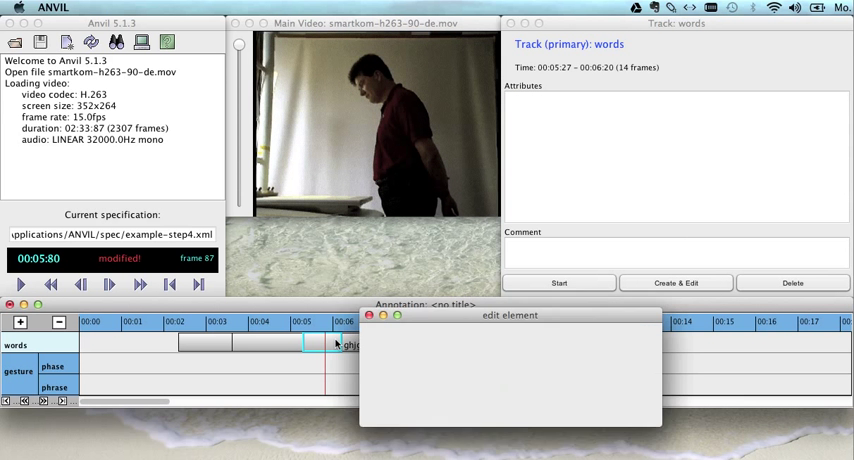
text(sdfdsgdfg)
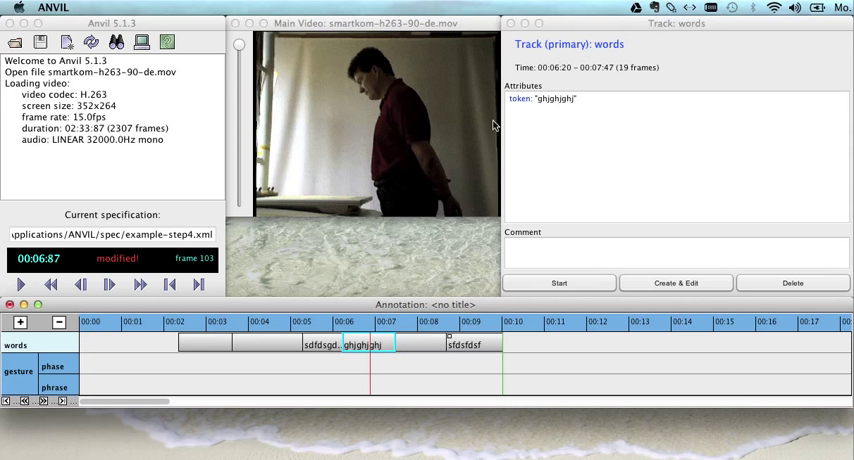
mouse_move(528, 132)
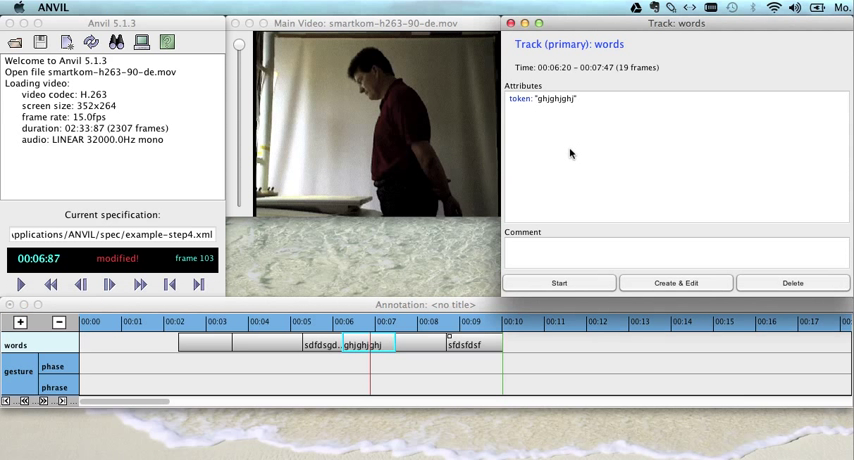
mouse_move(566, 232)
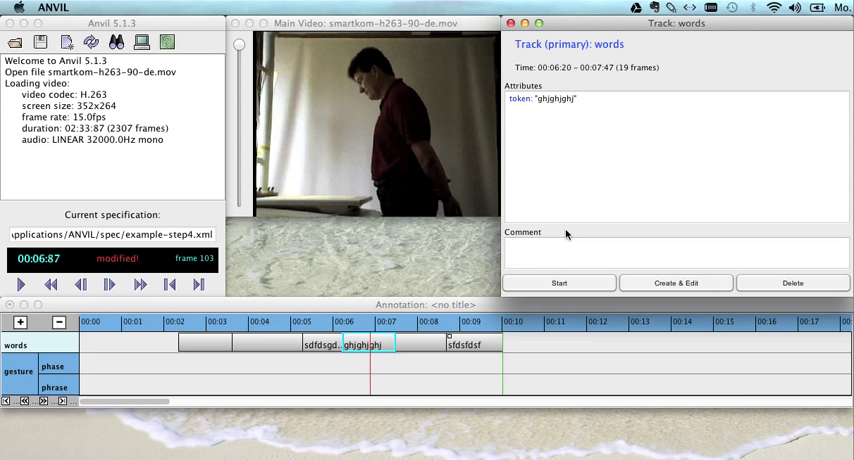
mouse_move(557, 194)
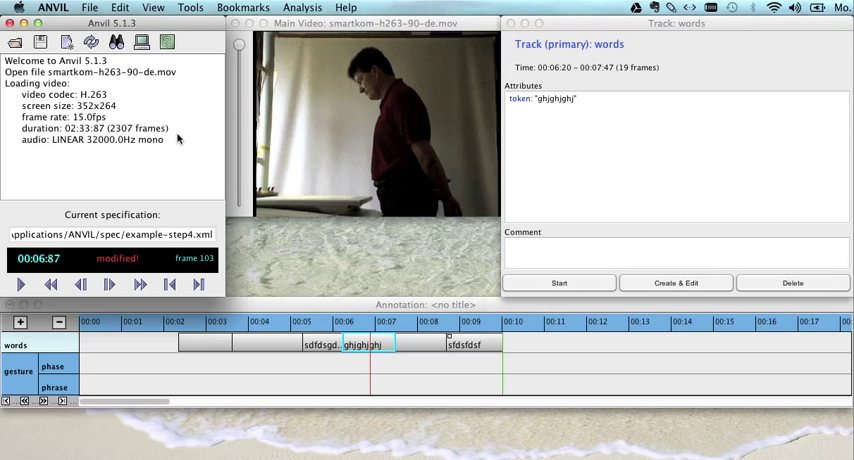
click(154, 8)
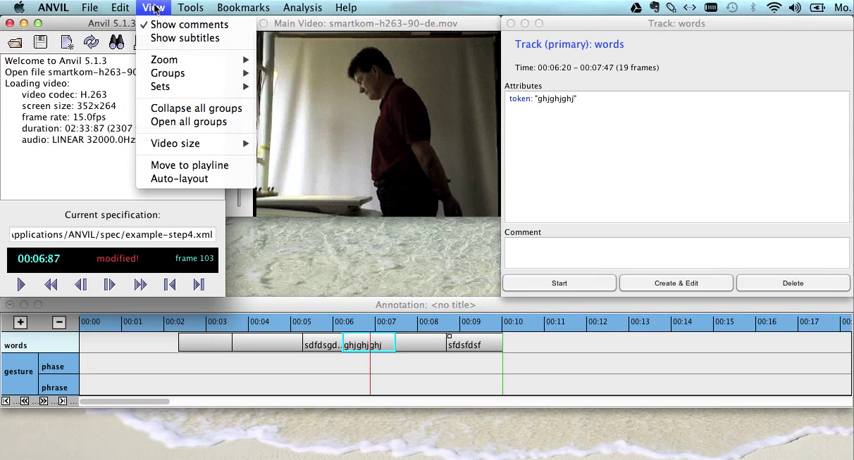
click(153, 8)
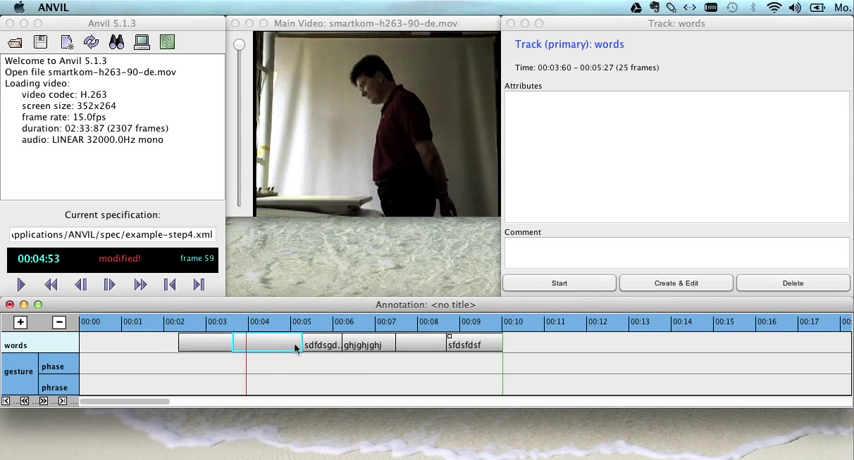
click(320, 344)
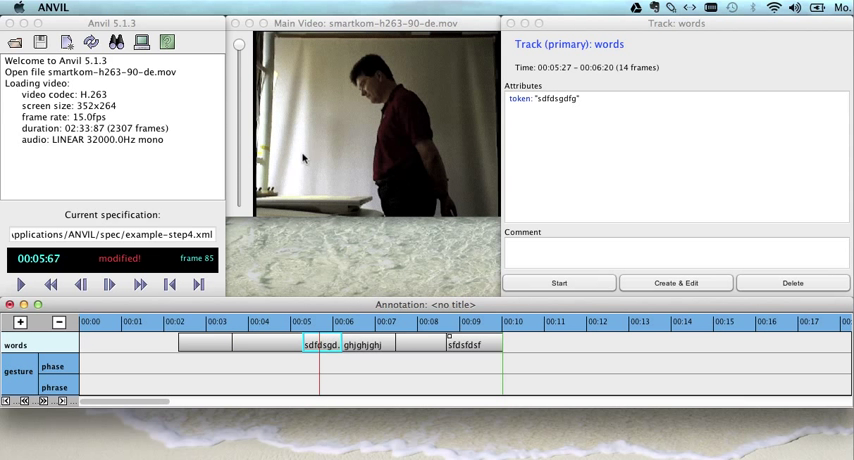
click(153, 7)
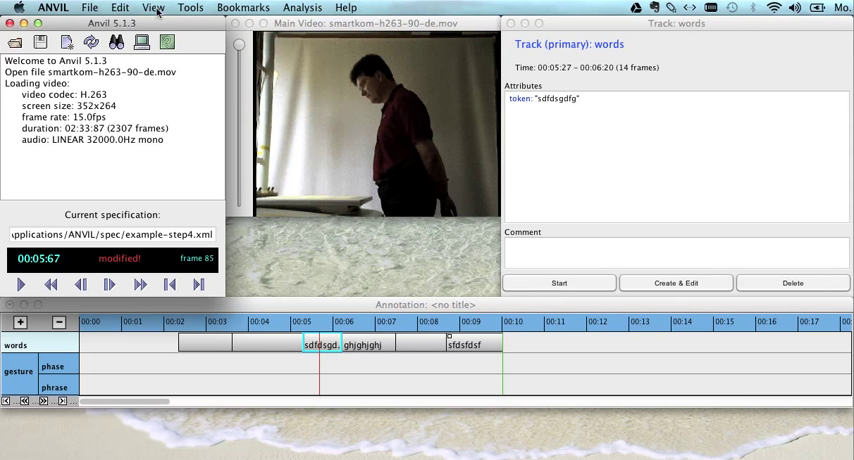
Turn on word-token subtitles over the video and select the first words element.
click(154, 7)
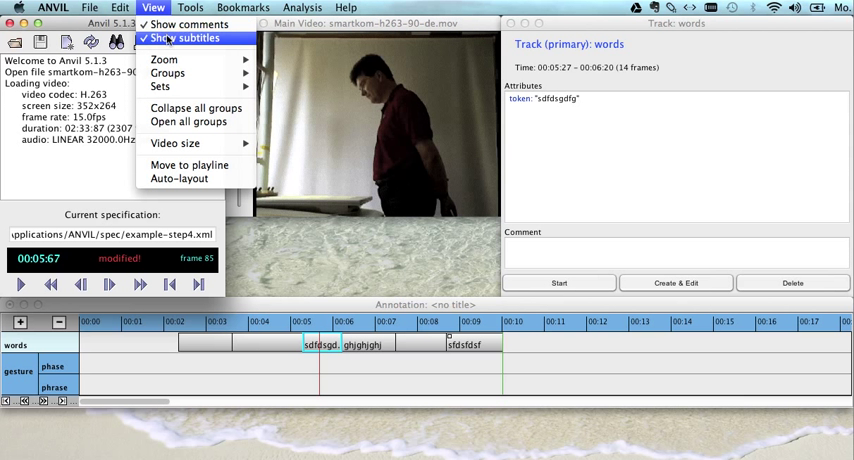
click(184, 38)
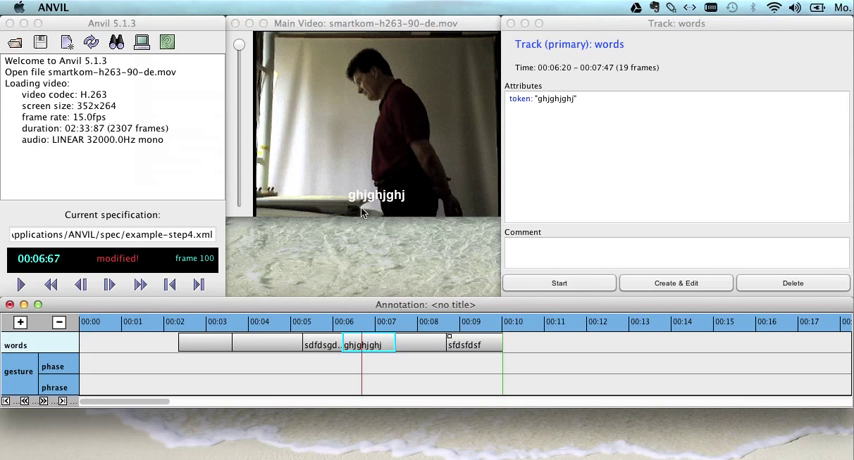
click(465, 344)
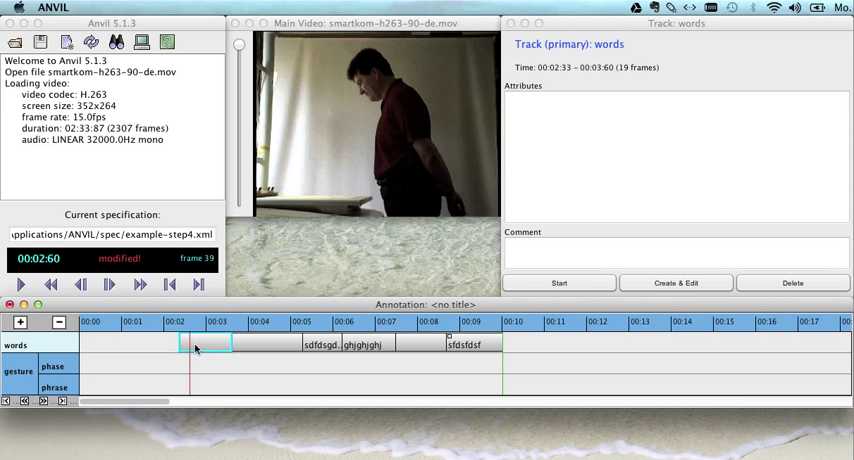
Cut the first words element to start at 2.6 seconds, then select ghjghjghj for trimming.
right_click(195, 344)
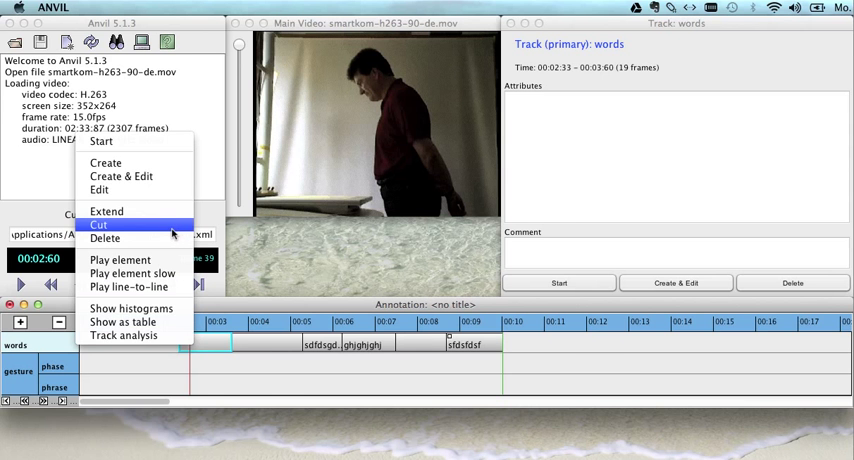
click(98, 225)
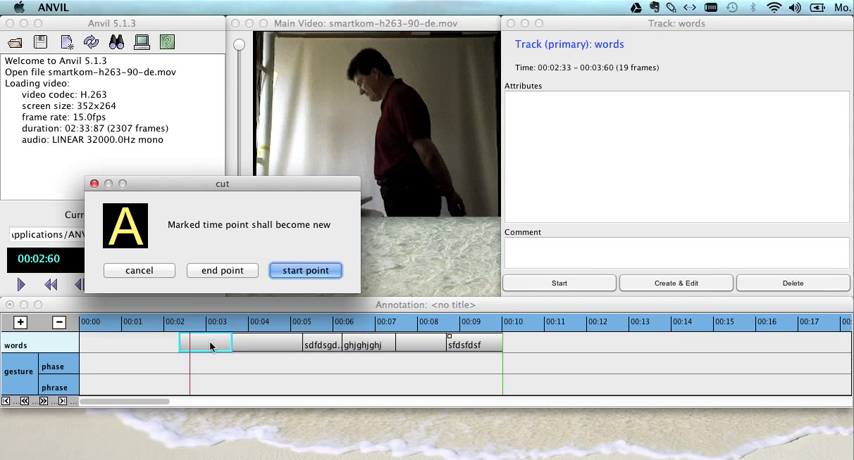
mouse_move(191, 351)
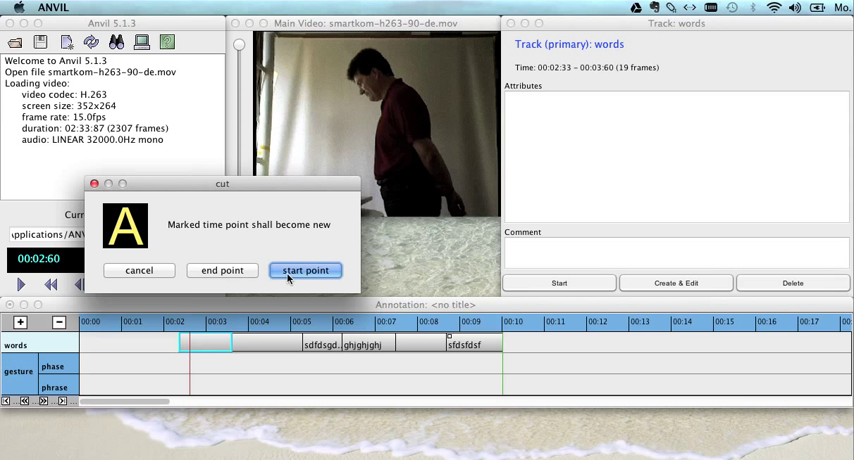
click(305, 270)
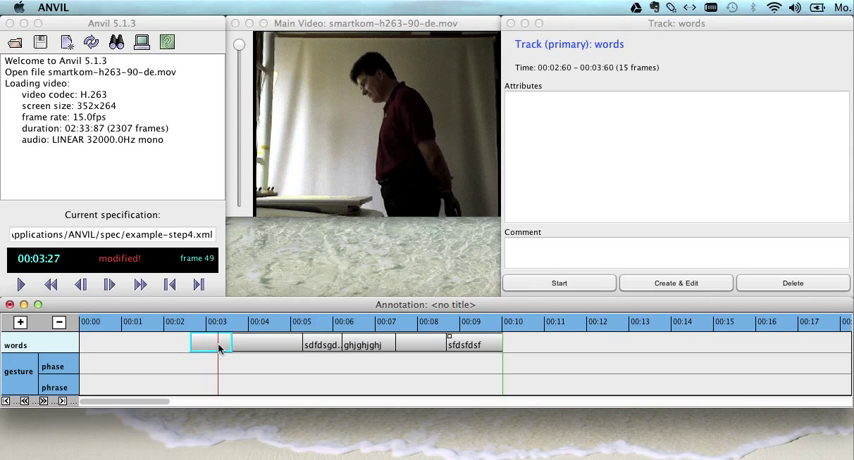
right_click(218, 344)
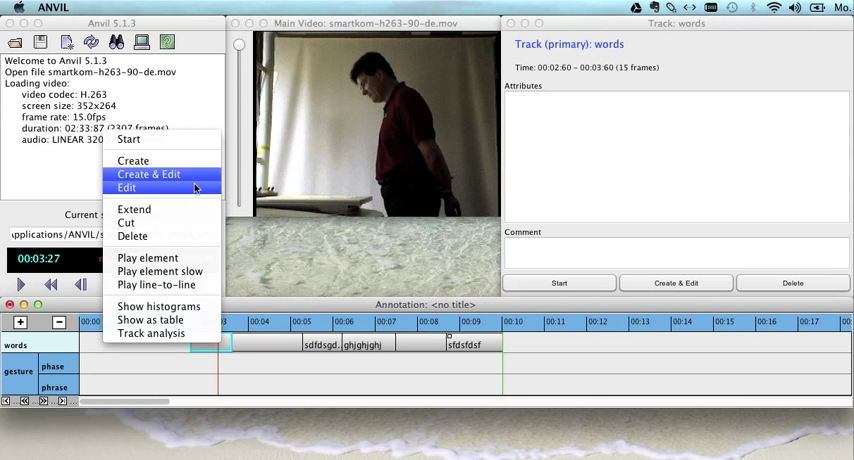
click(127, 222)
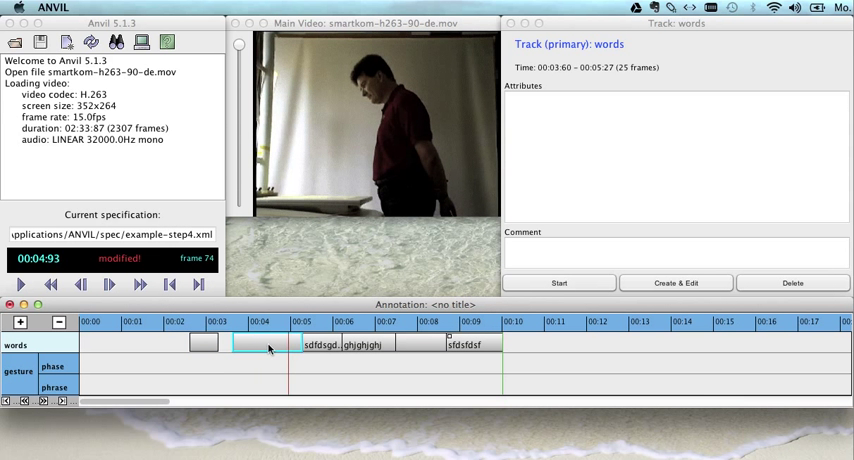
click(367, 344)
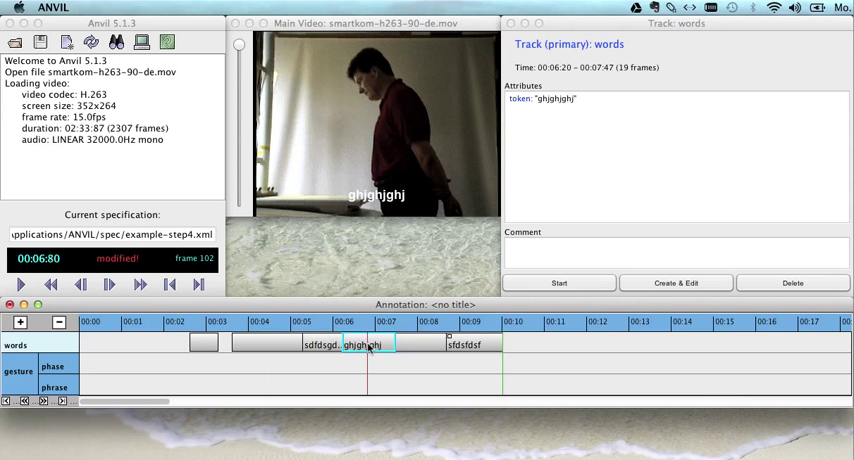
right_click(370, 344)
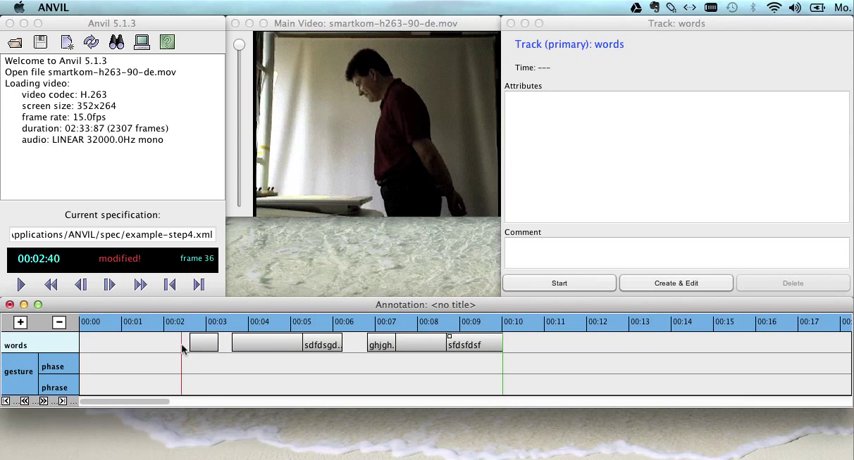
Extend the first words element back to start at 00:02:40.
right_click(202, 344)
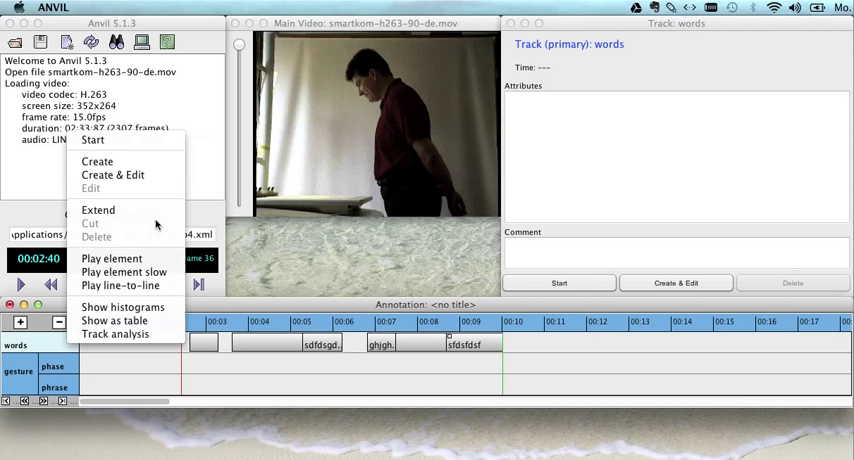
mouse_move(98, 209)
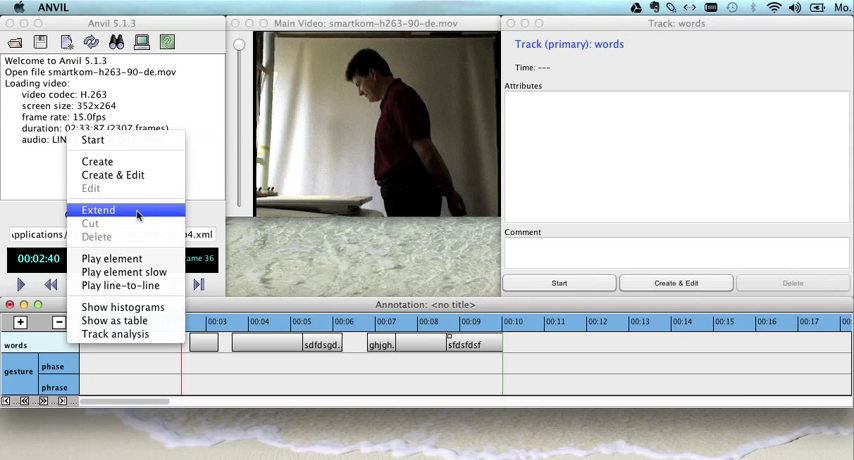
click(98, 210)
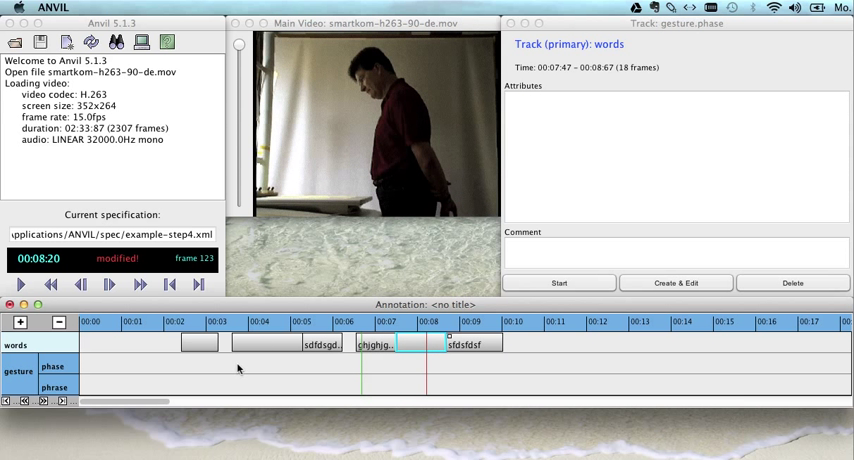
Add gesture phase elements over about 3.4–7 seconds and a phrase spanning 3.4–6.2 seconds.
click(237, 363)
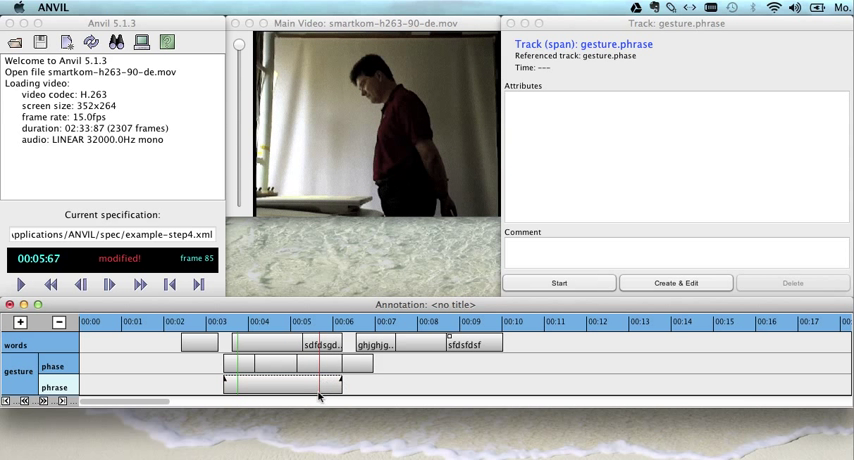
click(280, 387)
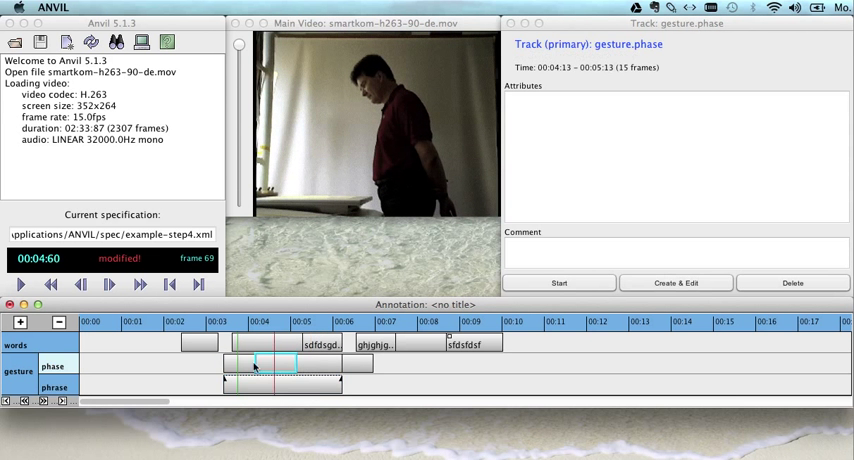
click(232, 363)
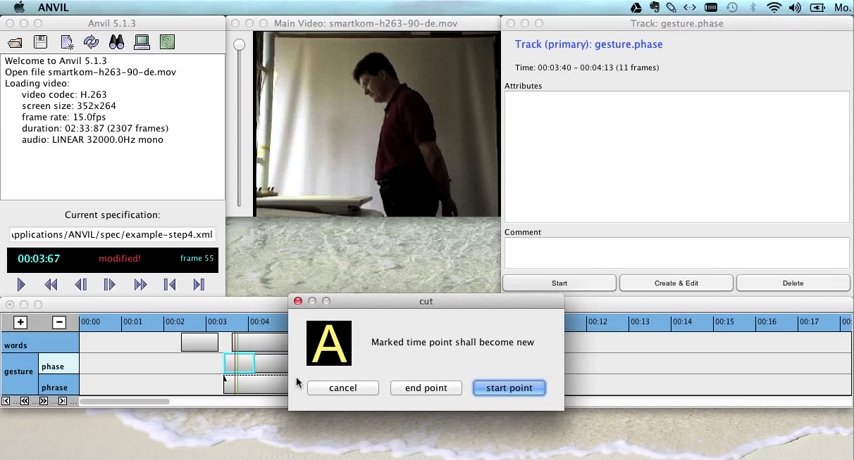
Cut gesture phase elements at marked start and end times, leaving gaps between them.
click(508, 387)
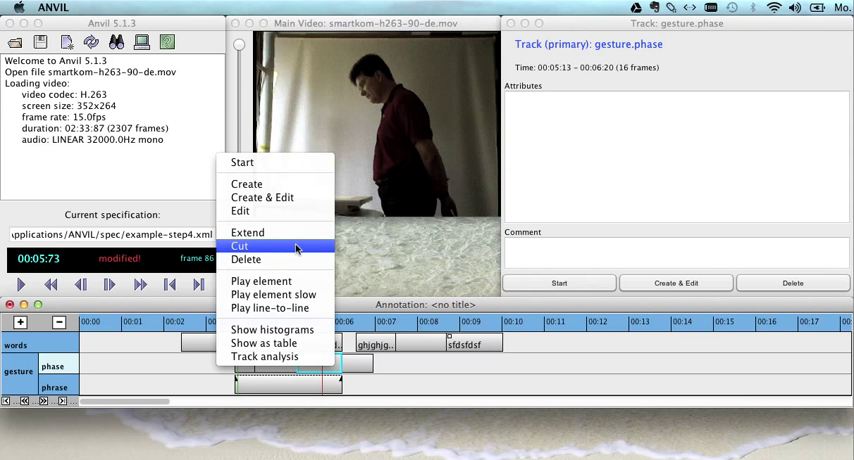
click(239, 246)
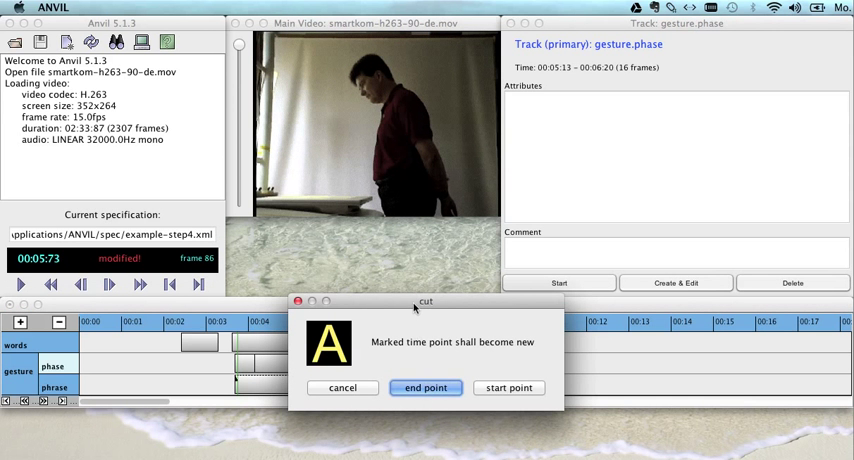
click(425, 388)
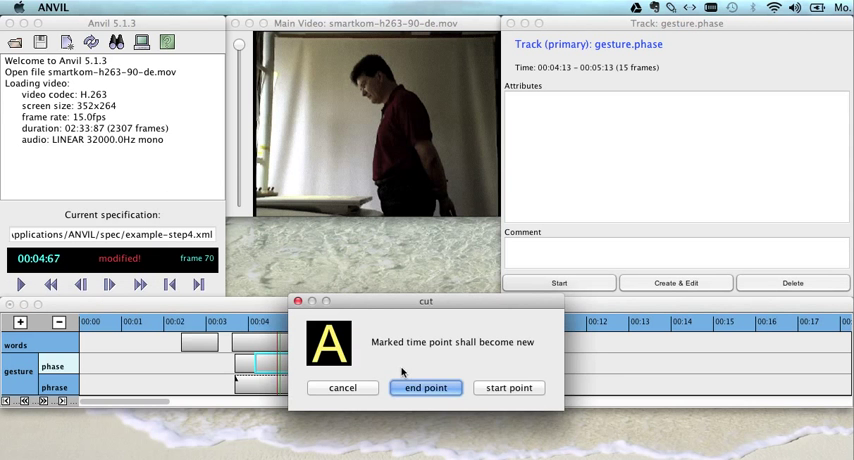
click(425, 388)
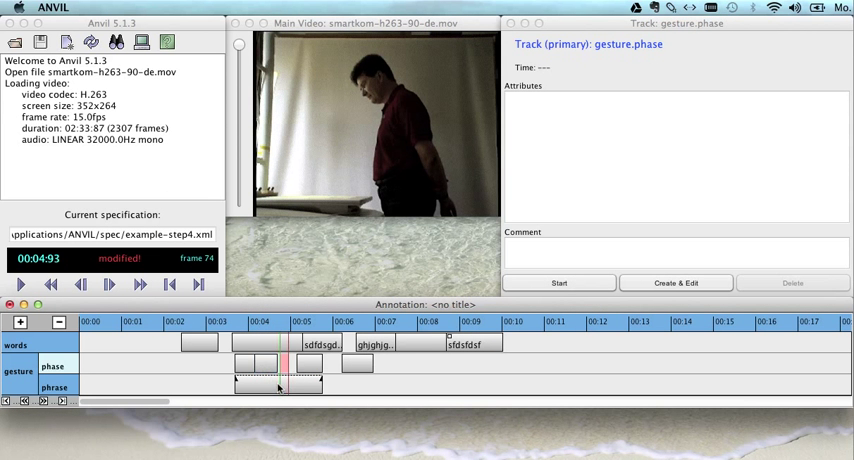
click(278, 382)
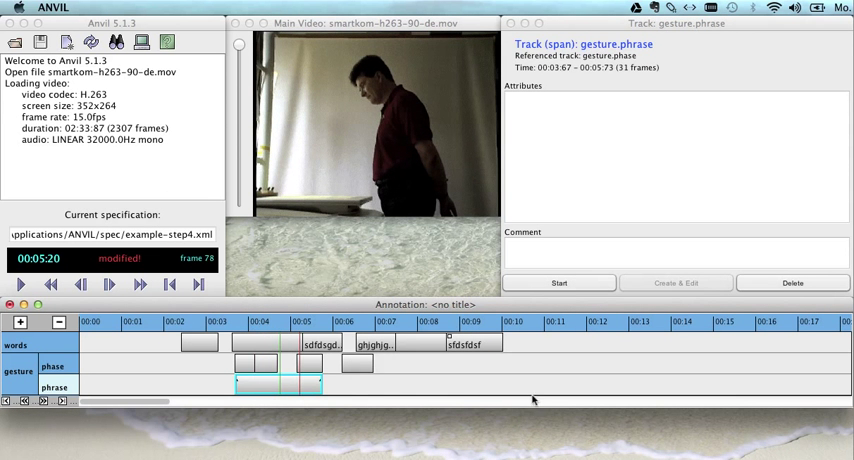
mouse_move(360, 378)
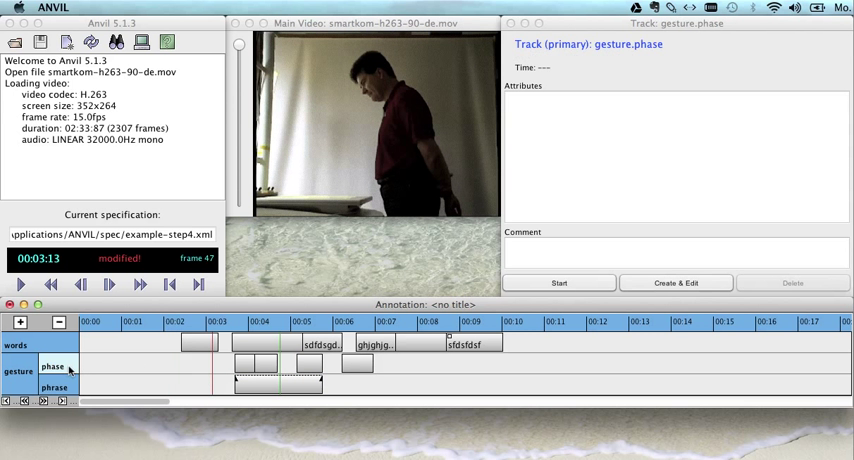
click(15, 344)
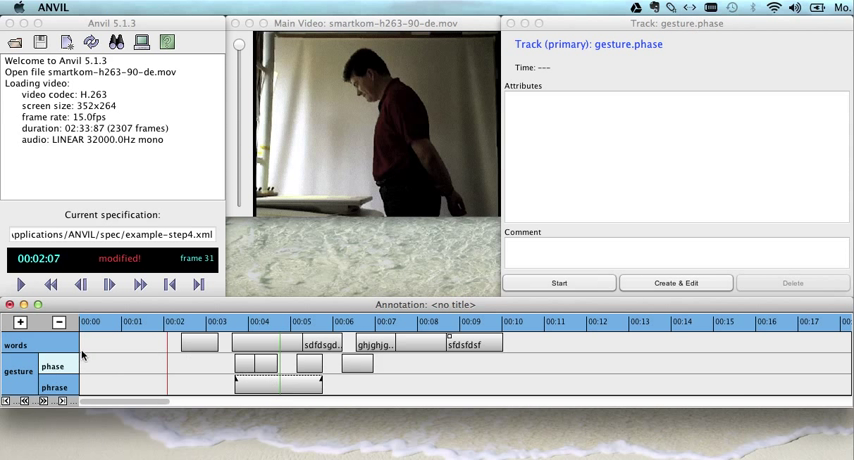
click(15, 344)
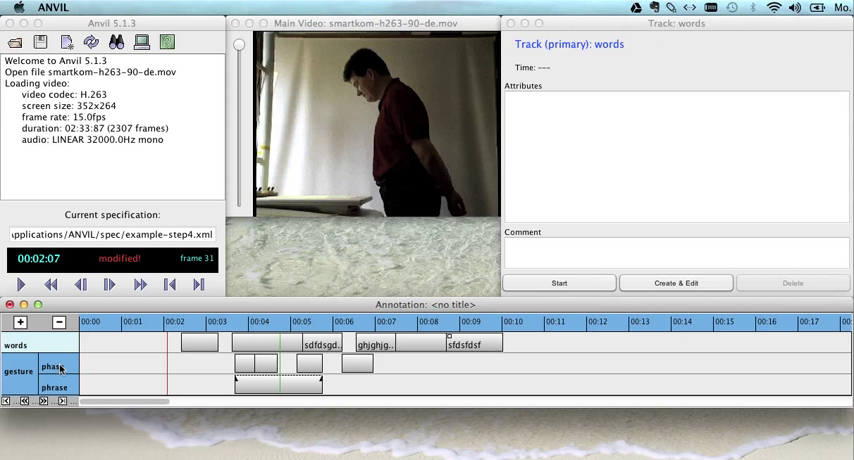
click(52, 367)
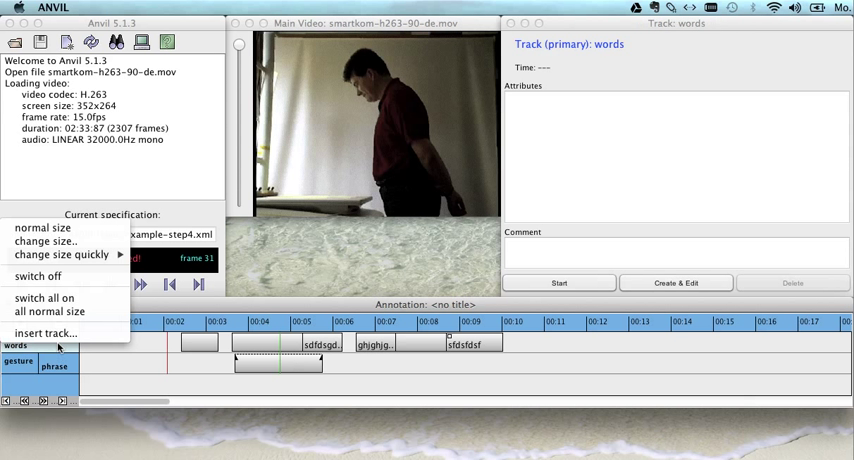
mouse_move(50, 311)
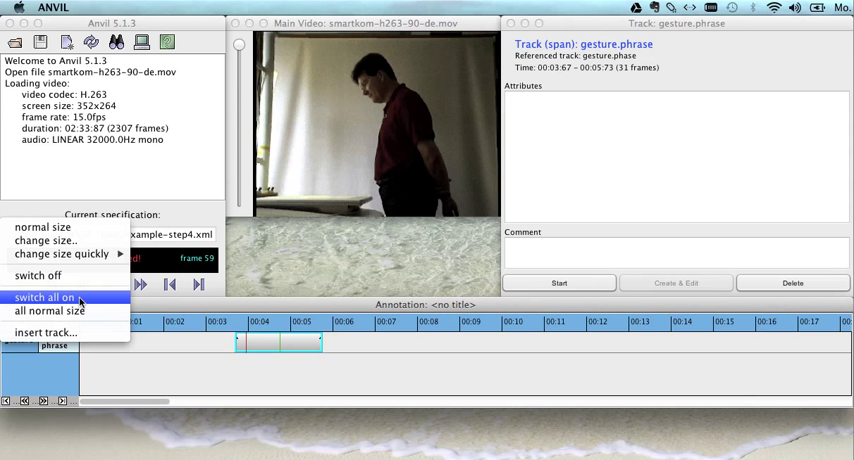
click(48, 297)
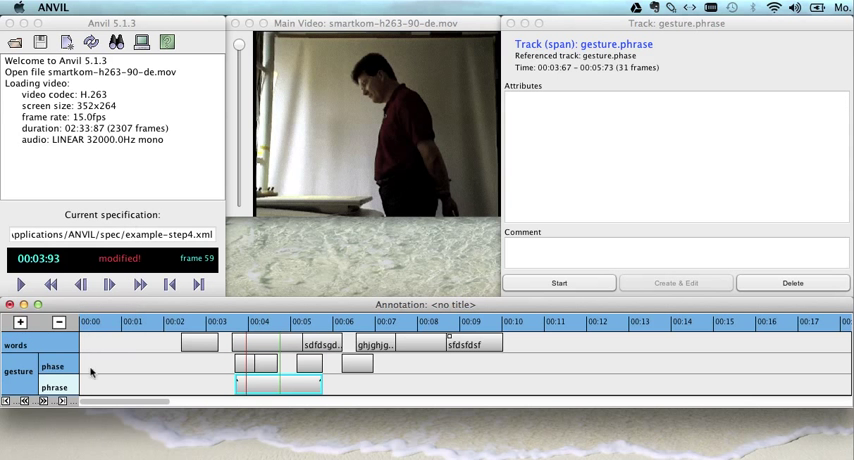
click(52, 367)
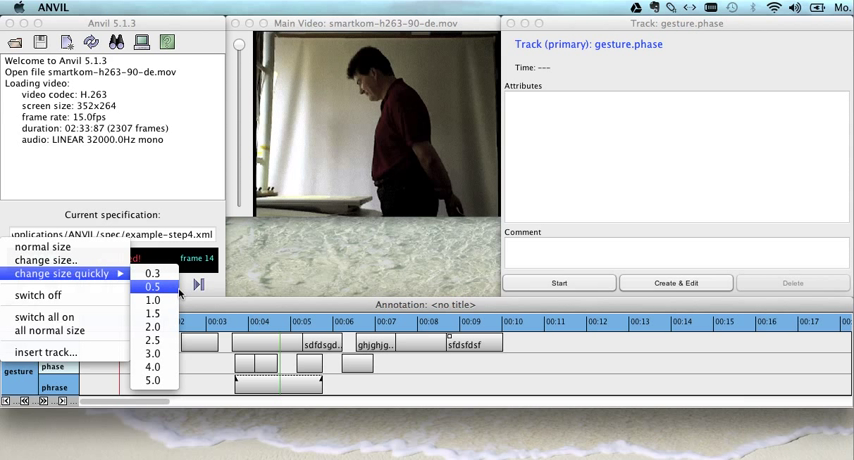
mouse_move(153, 328)
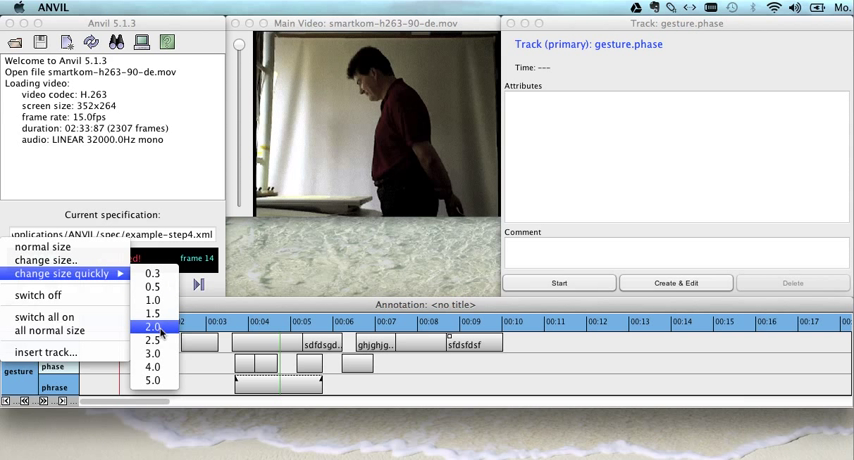
Resize the gesture phase track to 2.0 times its normal height.
click(153, 327)
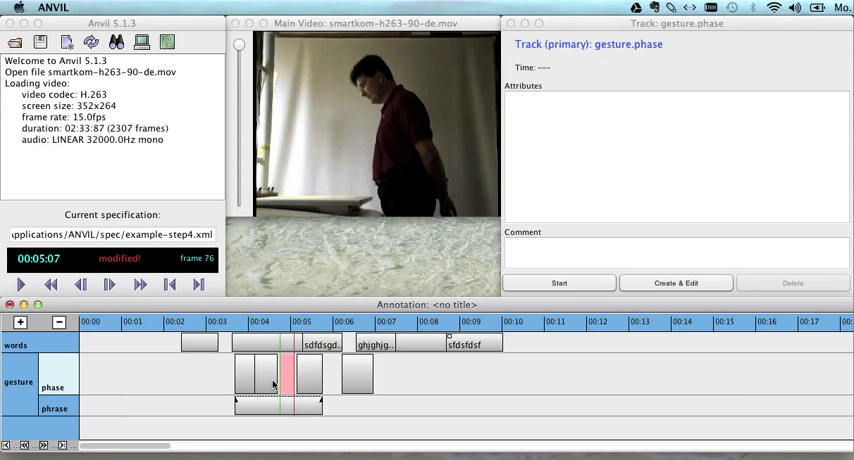
click(308, 373)
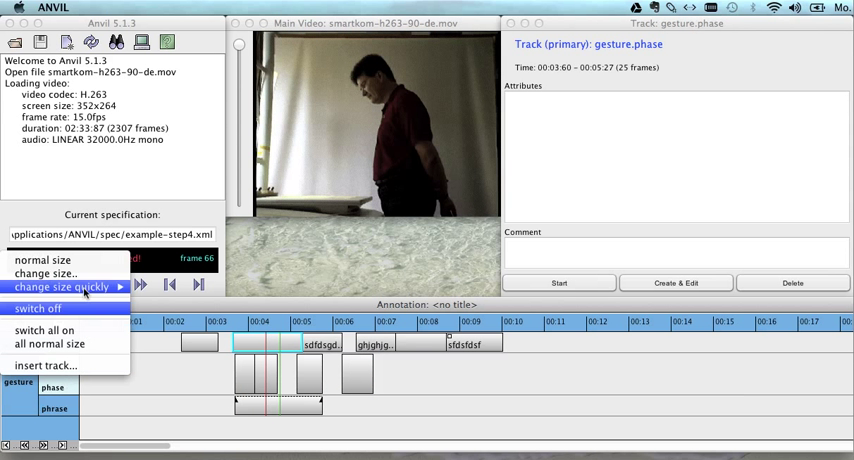
mouse_move(43, 260)
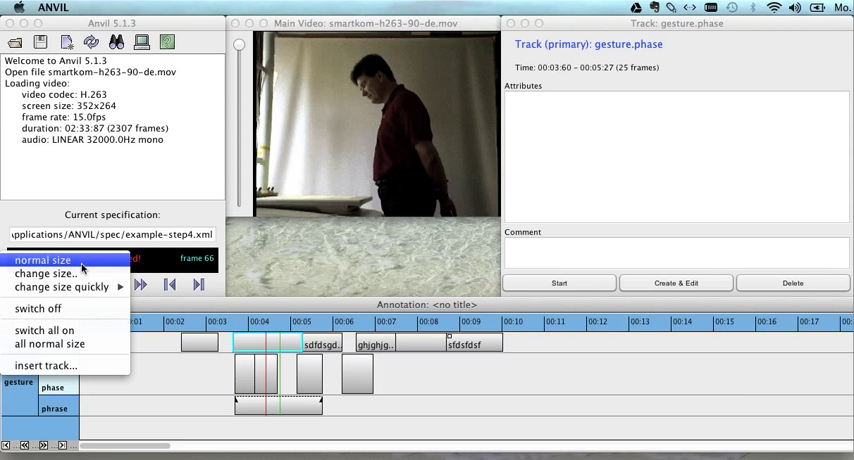